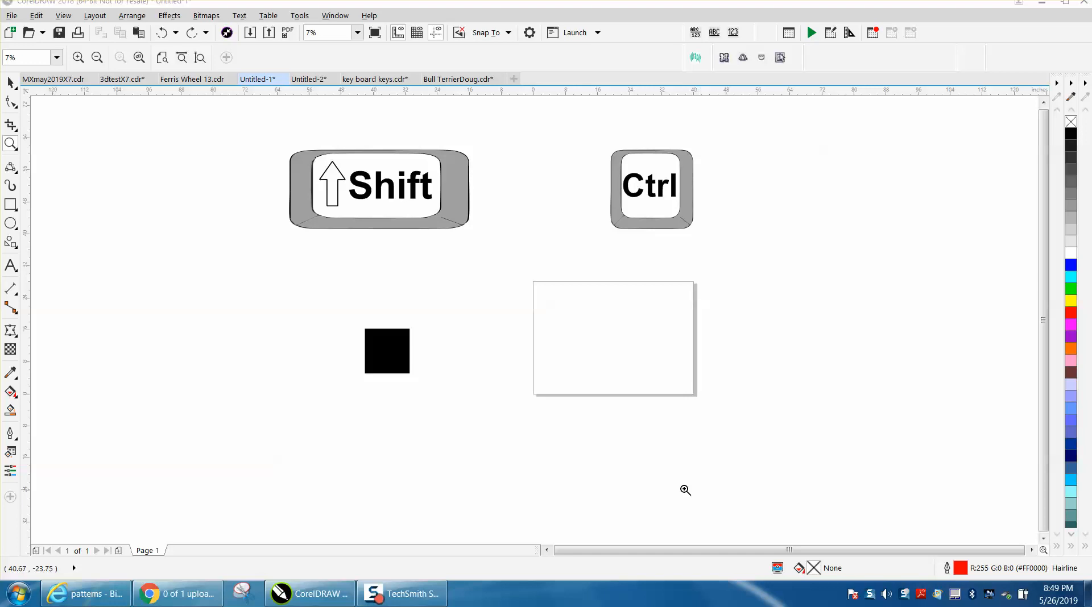
mouse_move(208, 270)
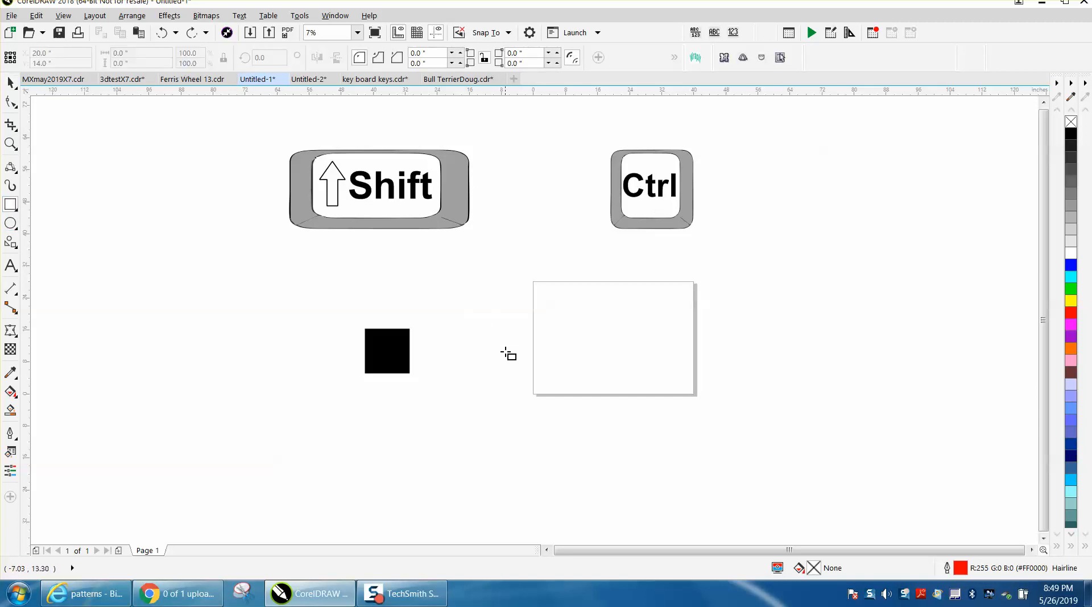
mouse_move(589, 354)
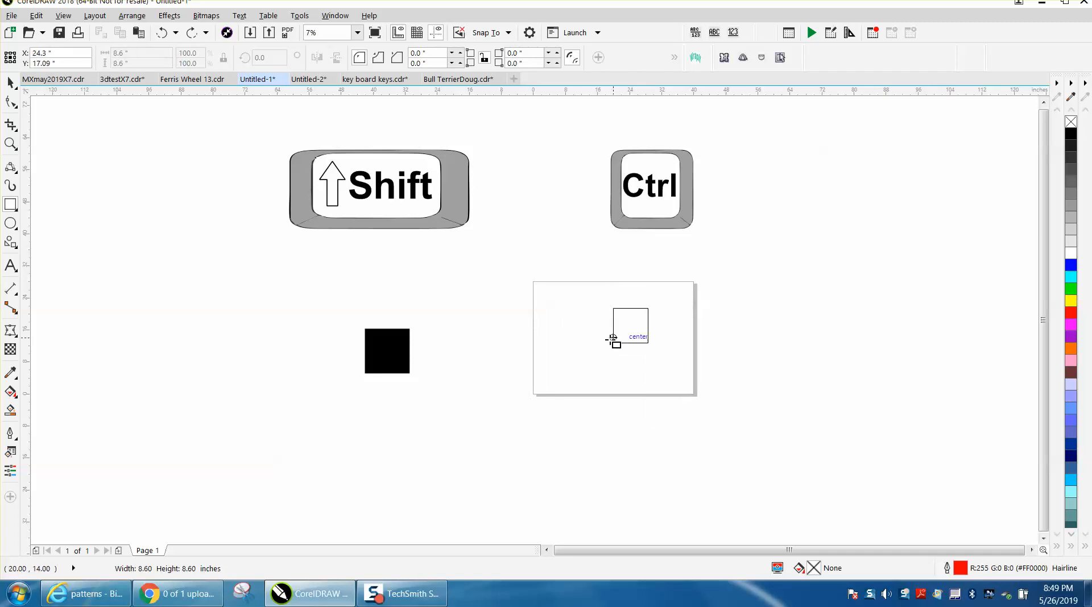
- Draw a roughly 17.2-inch square outward from its centre over the white panel's upper right
left_click_drag(613, 341, 630, 331)
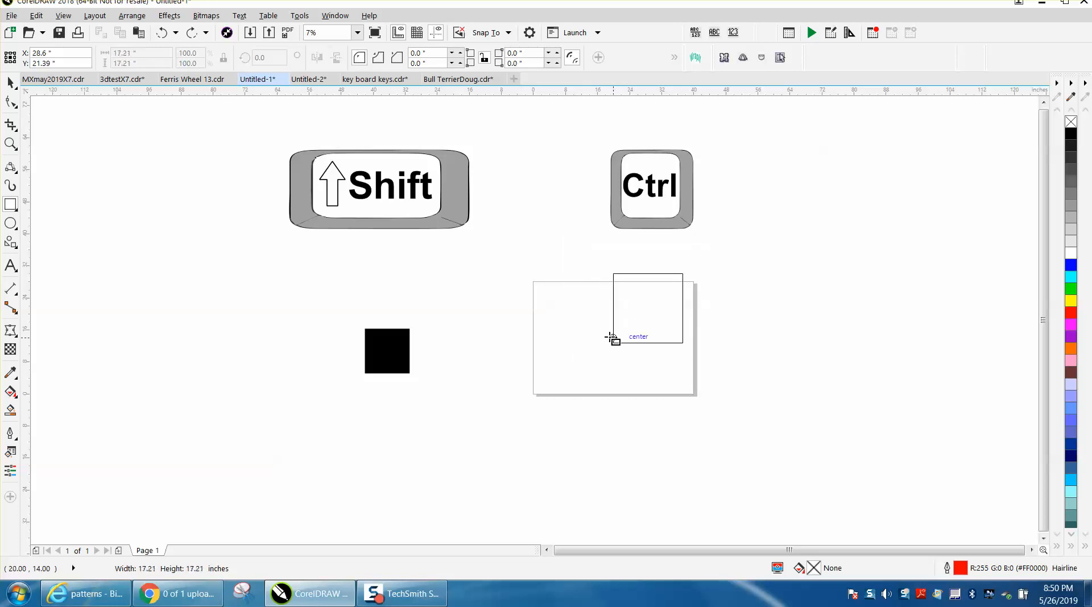
left_click(648, 308)
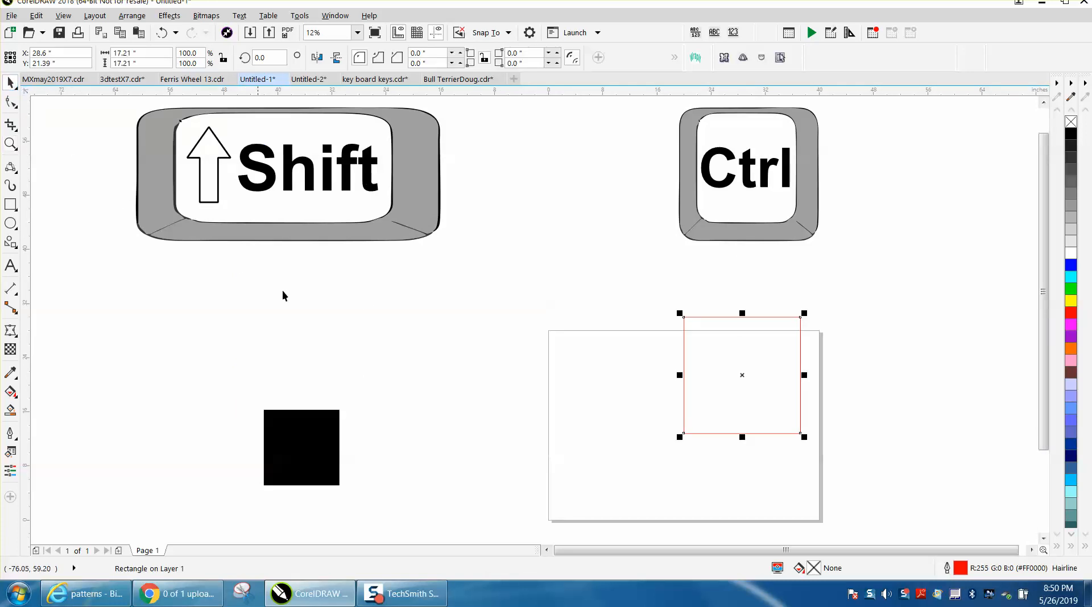
mouse_move(316, 456)
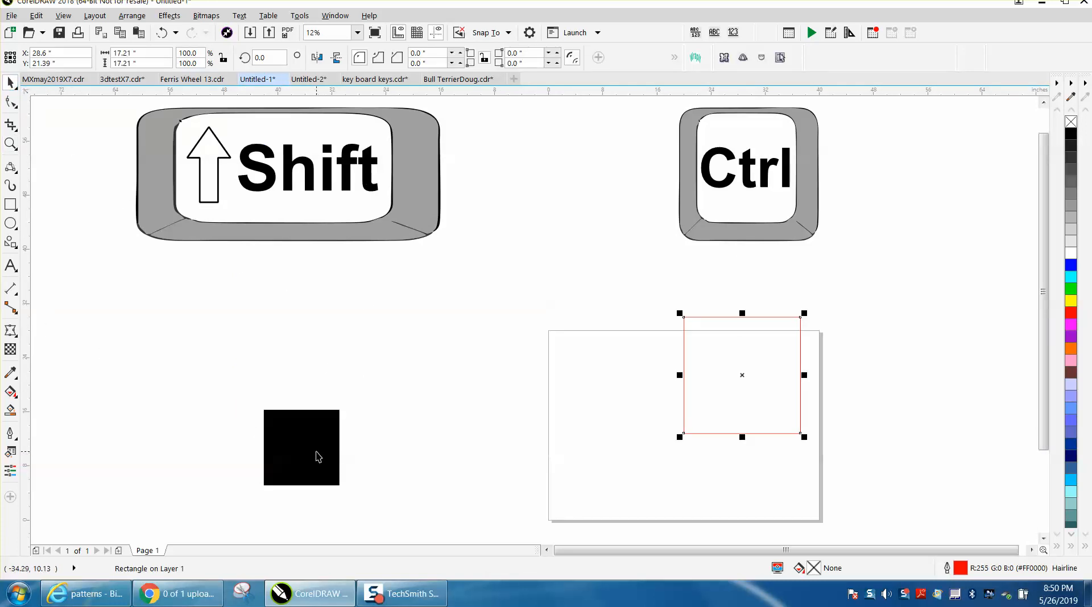
mouse_move(33, 230)
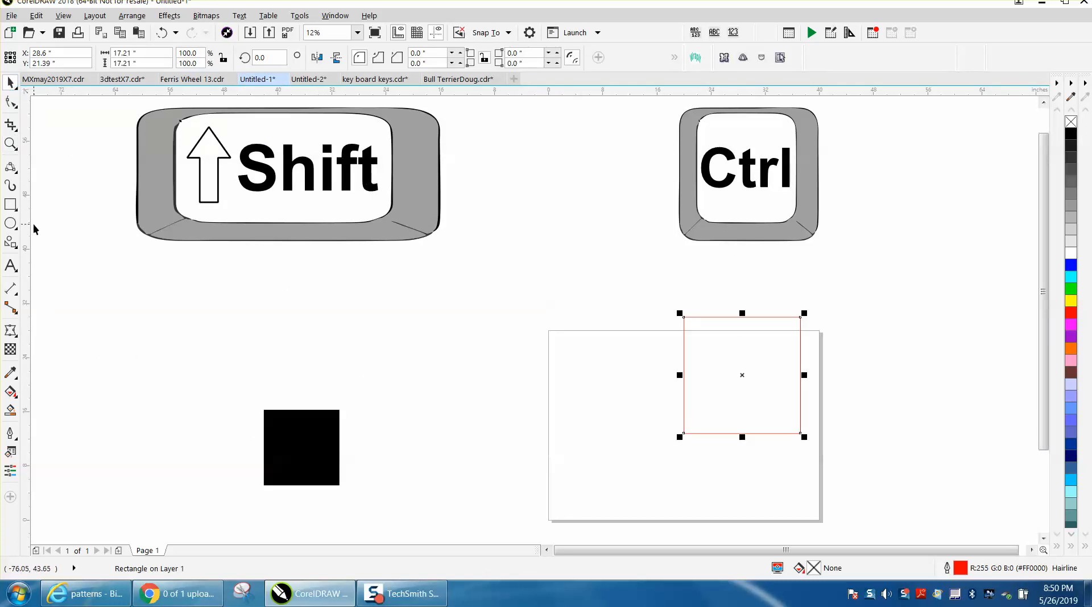
- Switch back to the Rectangle tool in the toolbox
left_click(10, 204)
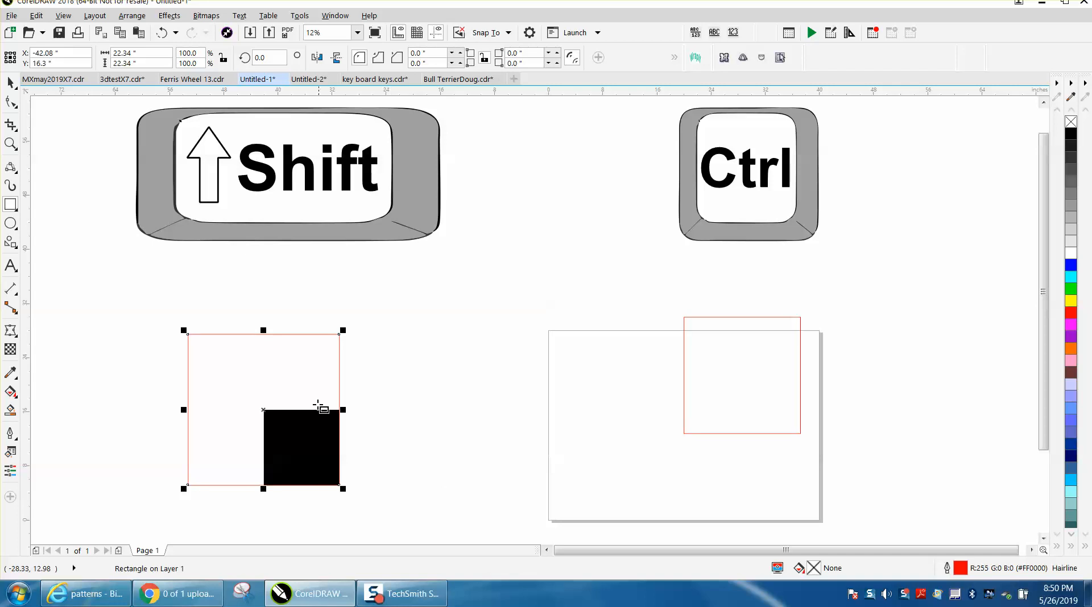
mouse_move(423, 369)
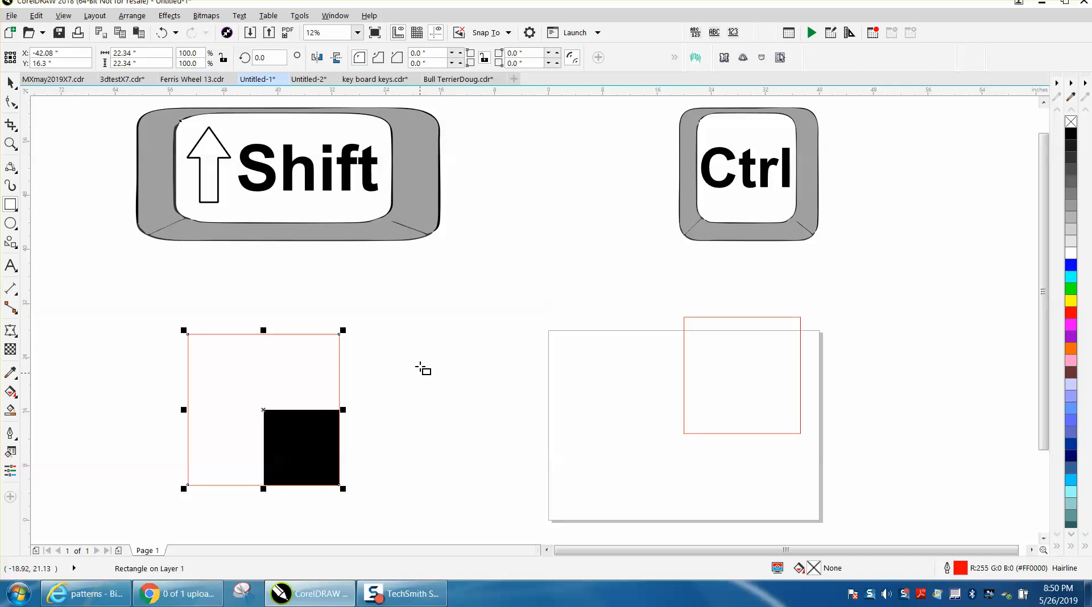
- Draw a centred square double the black square's size from its top-left corner
left_click_drag(418, 341, 550, 390)
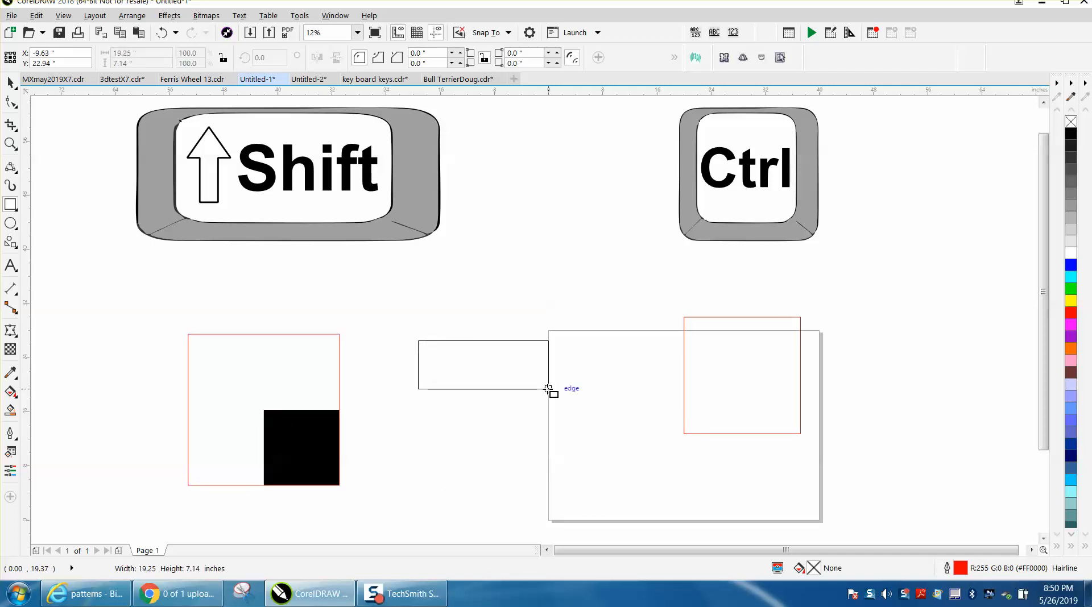
left_click_drag(418, 340, 288, 291)
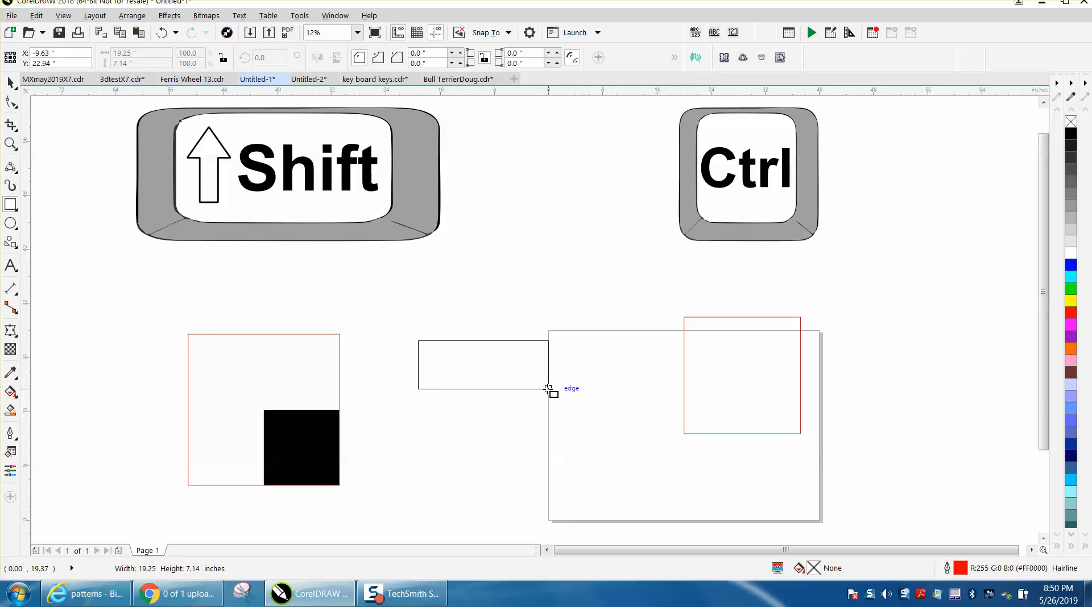
- Draw a small square, then a 44.7-inch square doubling the 22.3-inch one
left_click_drag(548, 388, 451, 369)
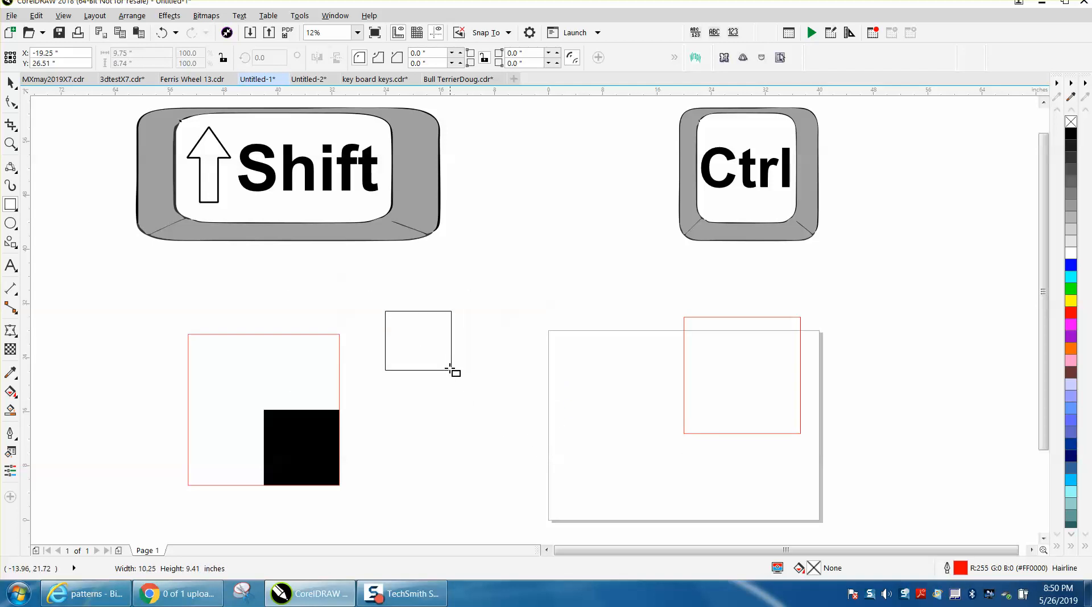
left_click_drag(451, 368, 477, 399)
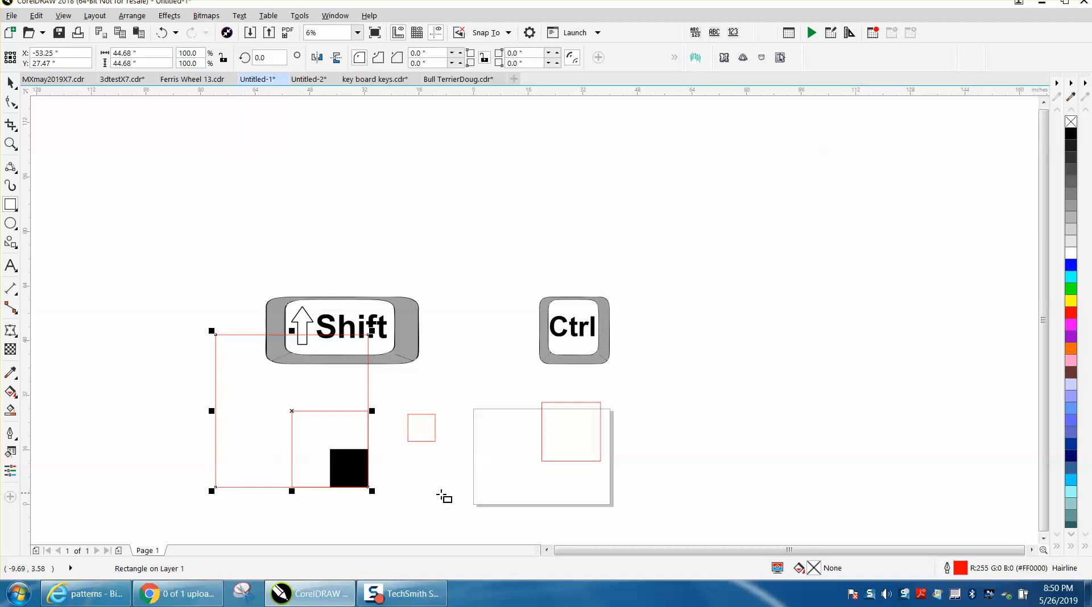
mouse_move(260, 249)
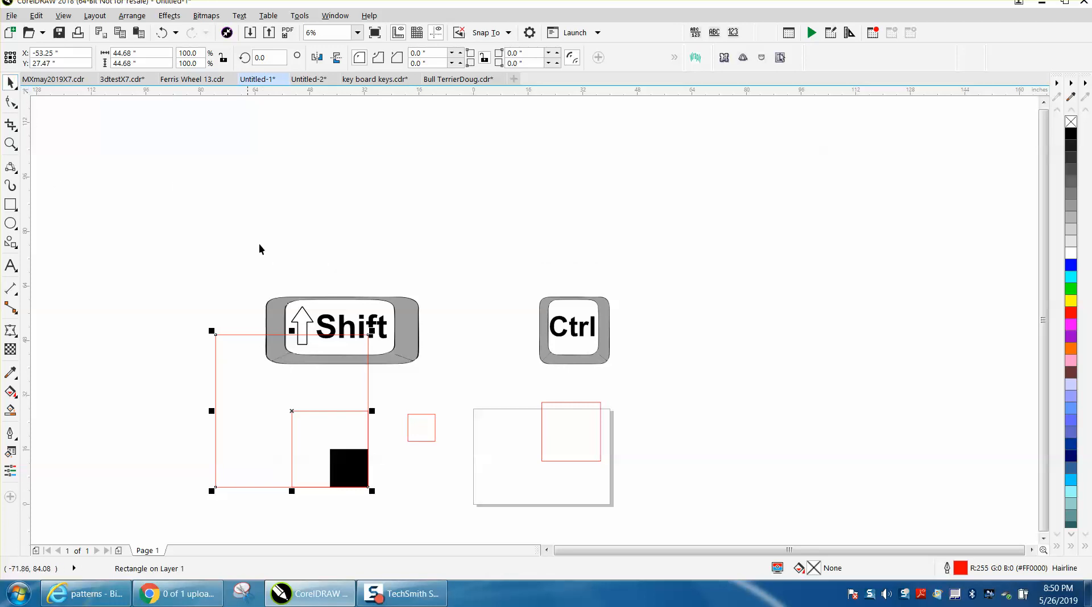